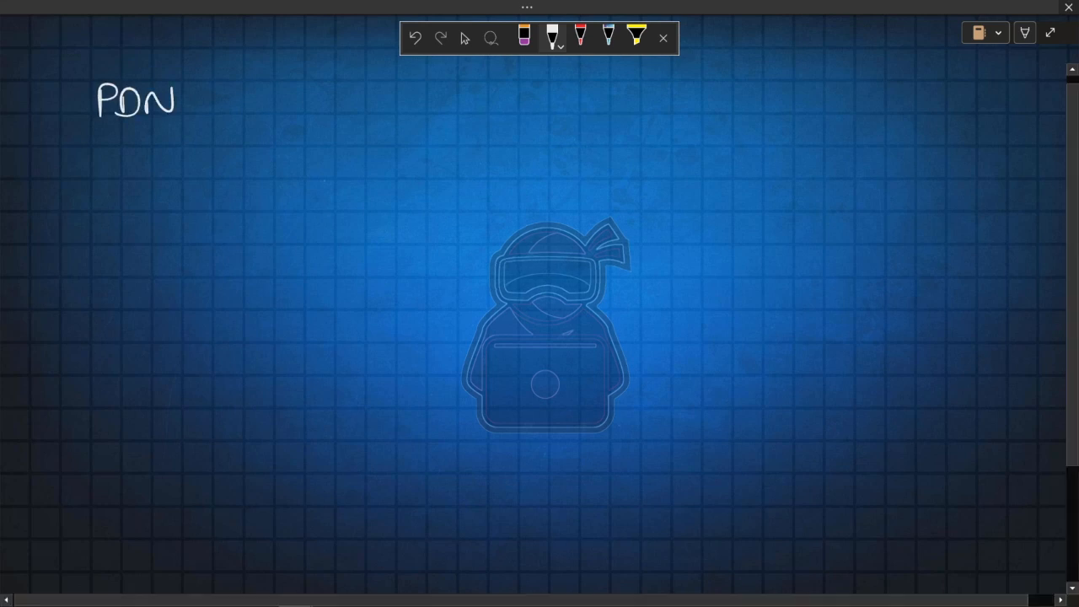
Underline the PDN heading and write an arrow bullet reading PDN beneath it.
left_click_drag(87, 131, 145, 129)
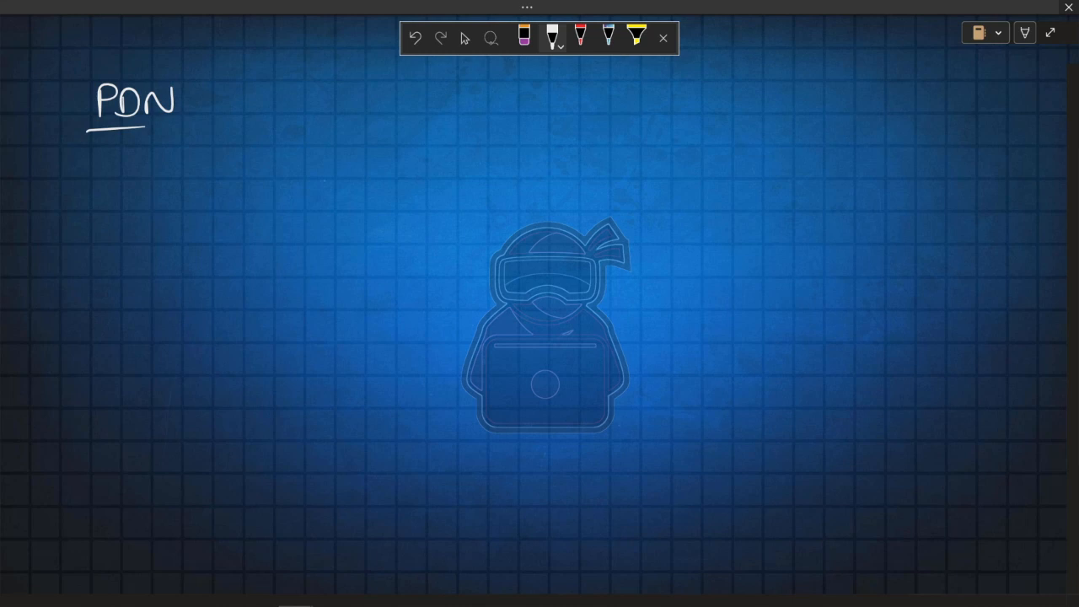
left_click_drag(110, 196, 194, 198)
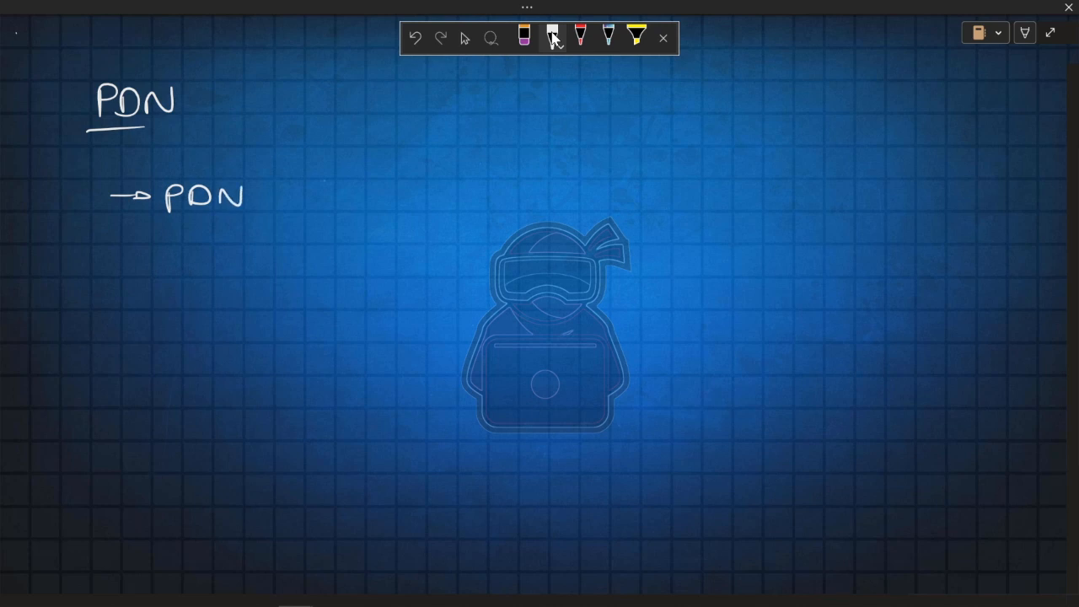
Continue the PDN line with an arrow to SoC, then start a wire stroke lower down.
left_click_drag(270, 196, 363, 195)
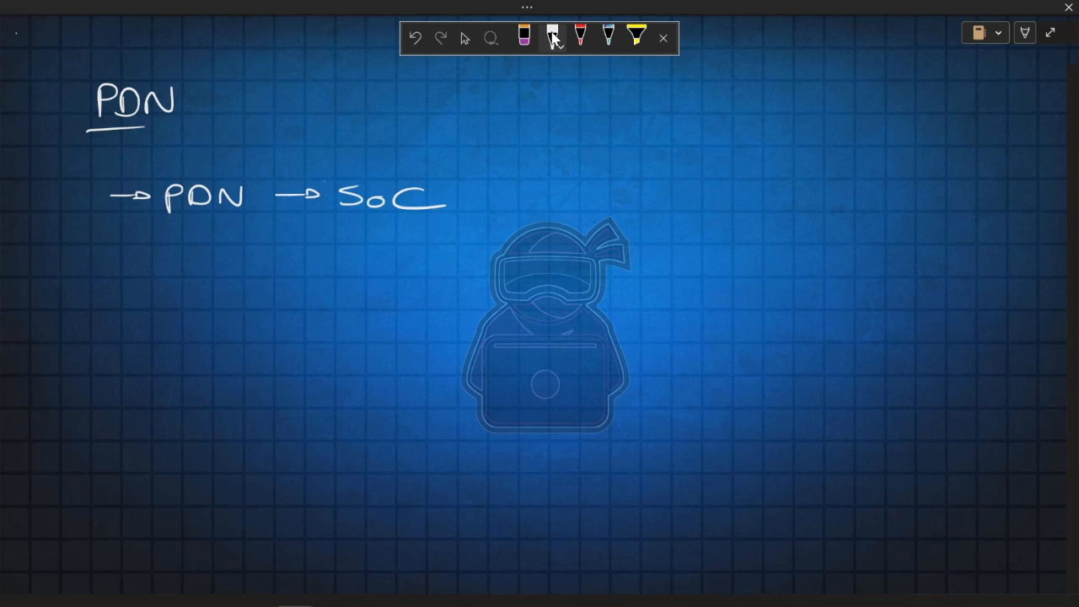
left_click_drag(240, 313, 274, 309)
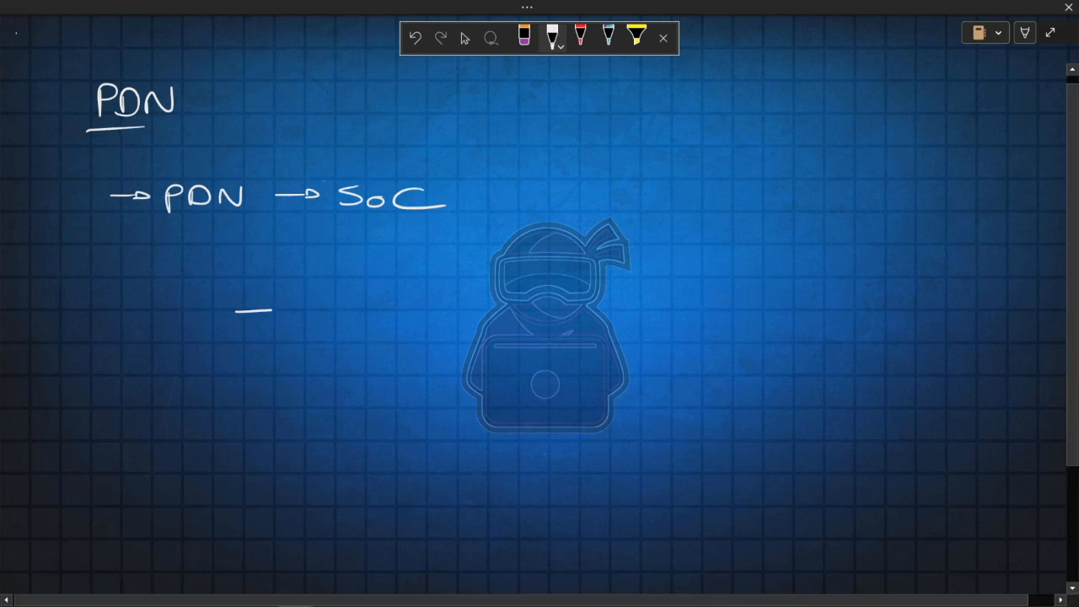
Draw resistor, inductor, grounded capacitor, VR and SoC boxes, with a current-flow arrow above.
left_click_drag(240, 312, 405, 299)
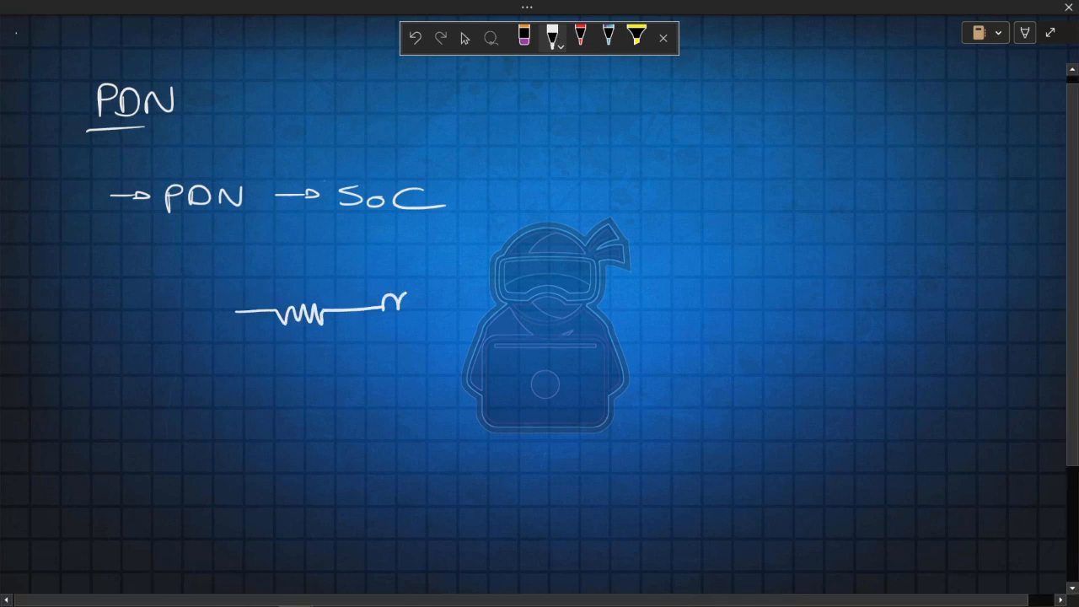
left_click_drag(362, 304, 484, 350)
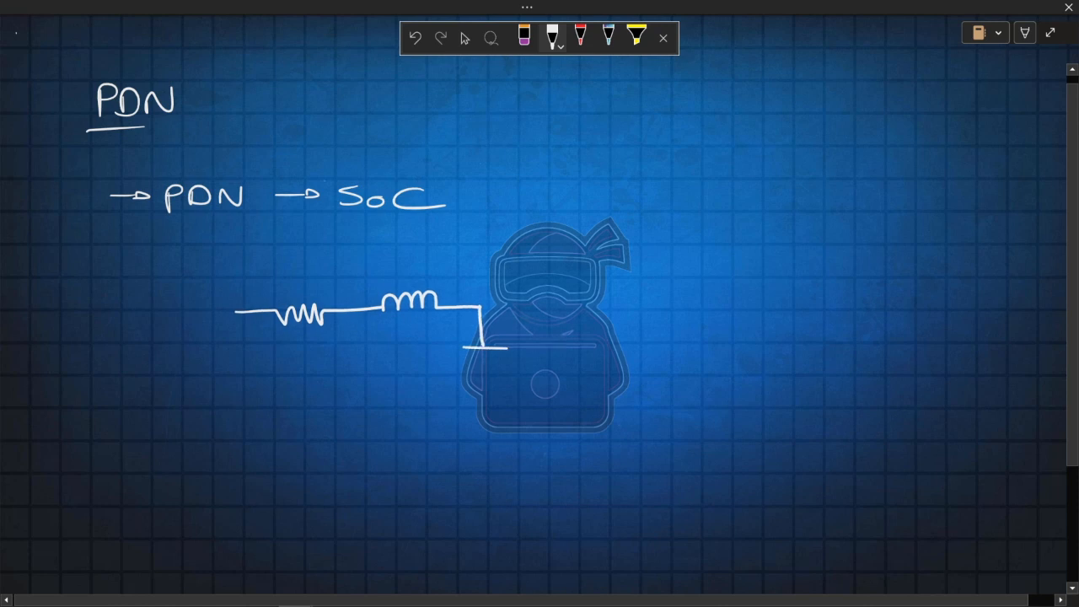
left_click_drag(484, 350, 485, 413)
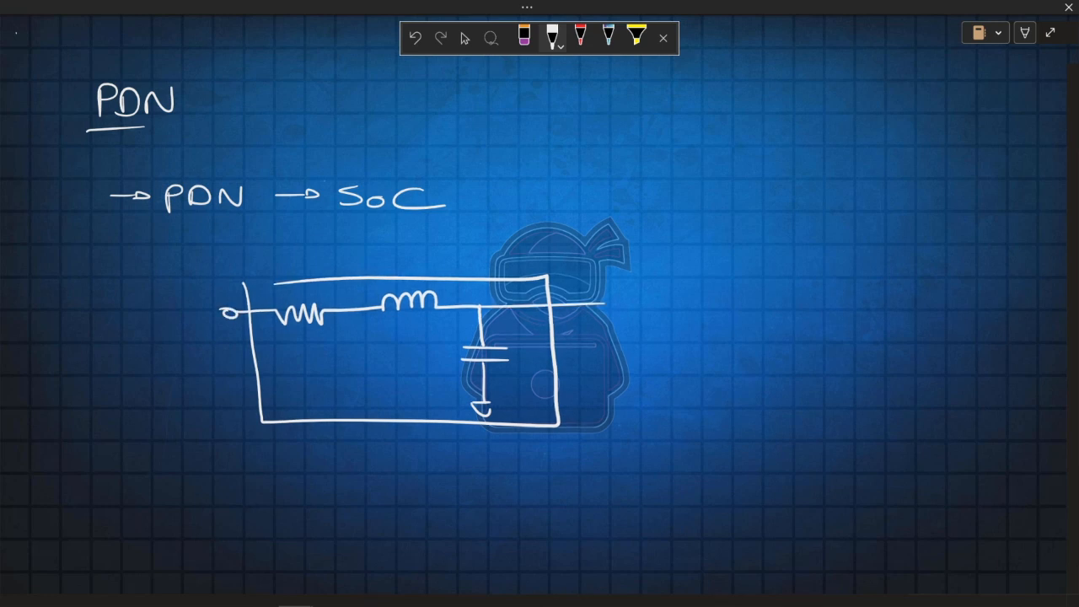
left_click_drag(109, 291, 177, 350)
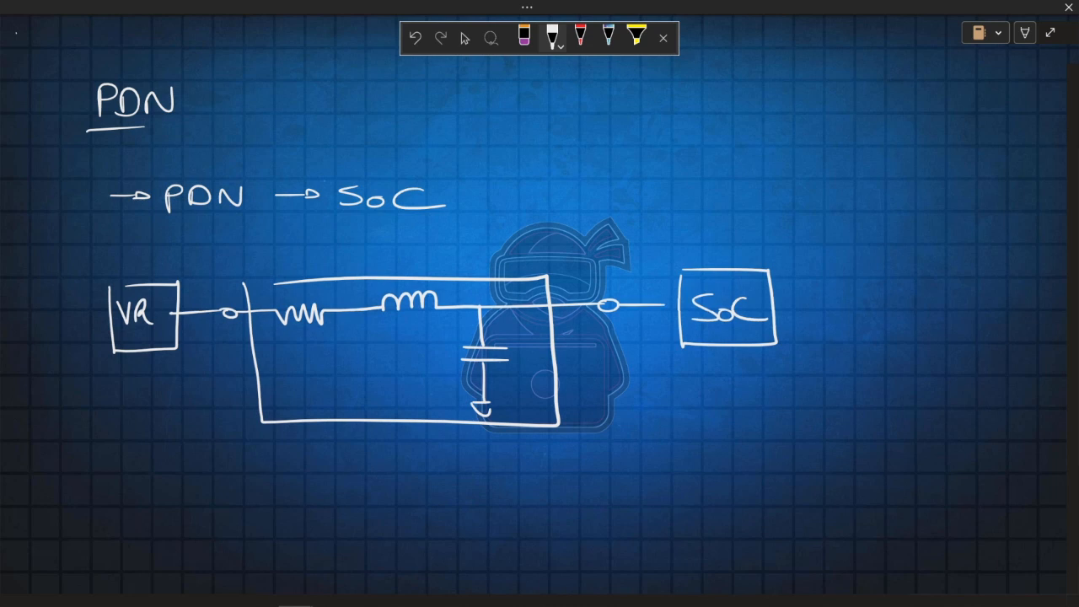
left_click_drag(325, 249, 430, 241)
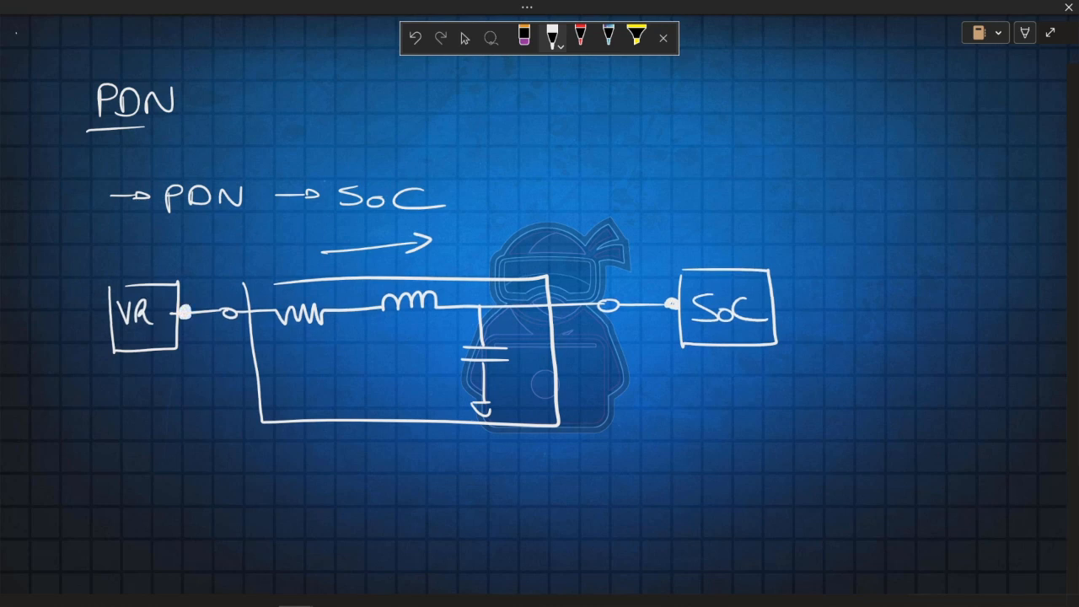
Add an arrow at the VR output node and a spiky V waveform over a dashed baseline.
left_click_drag(215, 258, 198, 282)
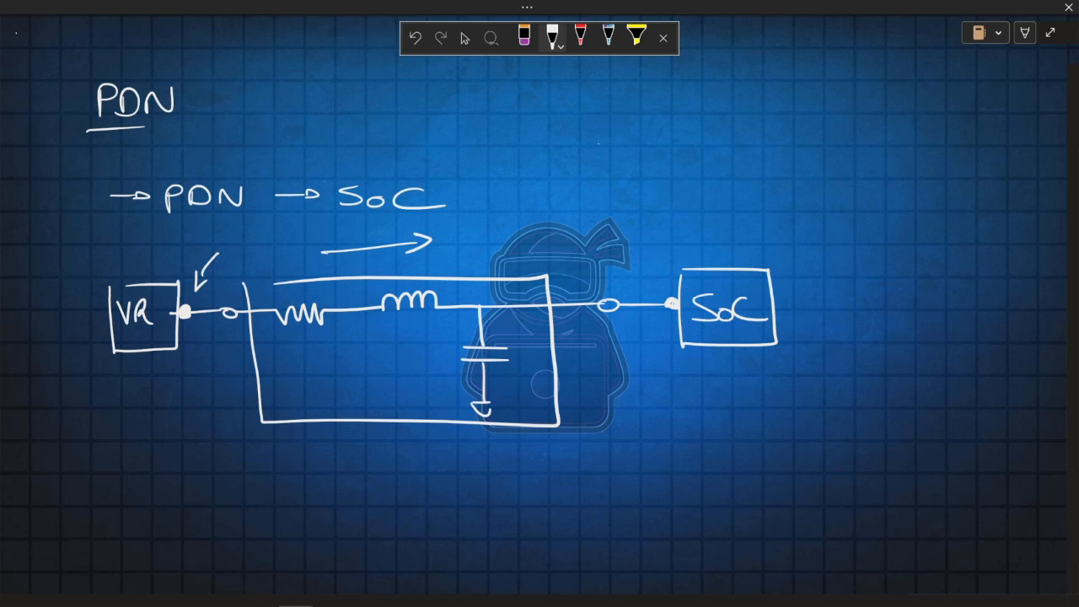
left_click_drag(598, 148, 662, 202)
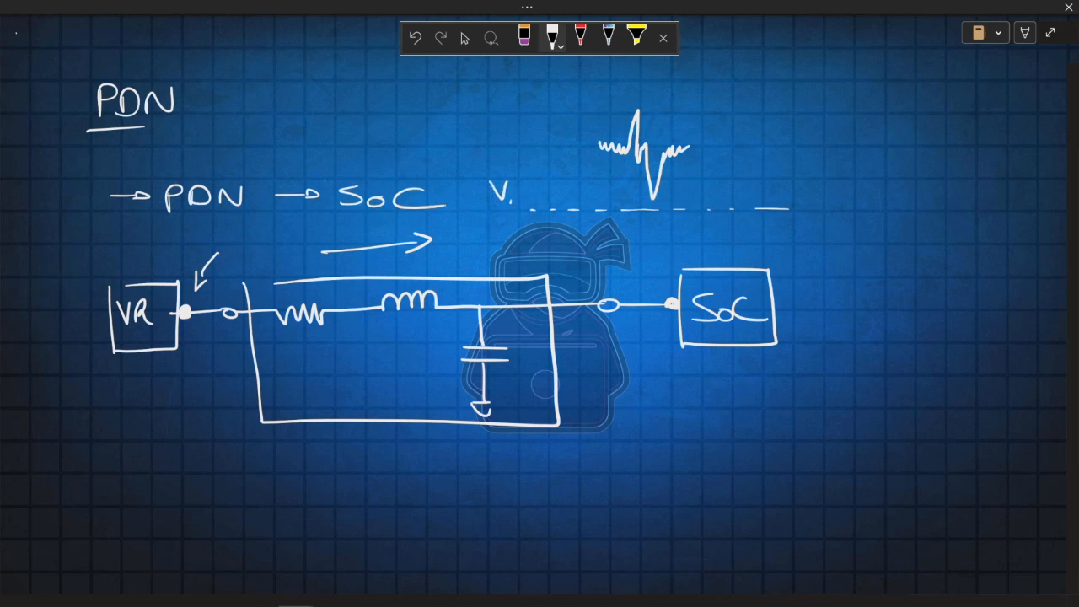
Label the baseline VMIN ?, mark the dashed VTARGET level, and note a 50mV span arrow.
type("MIN ?")
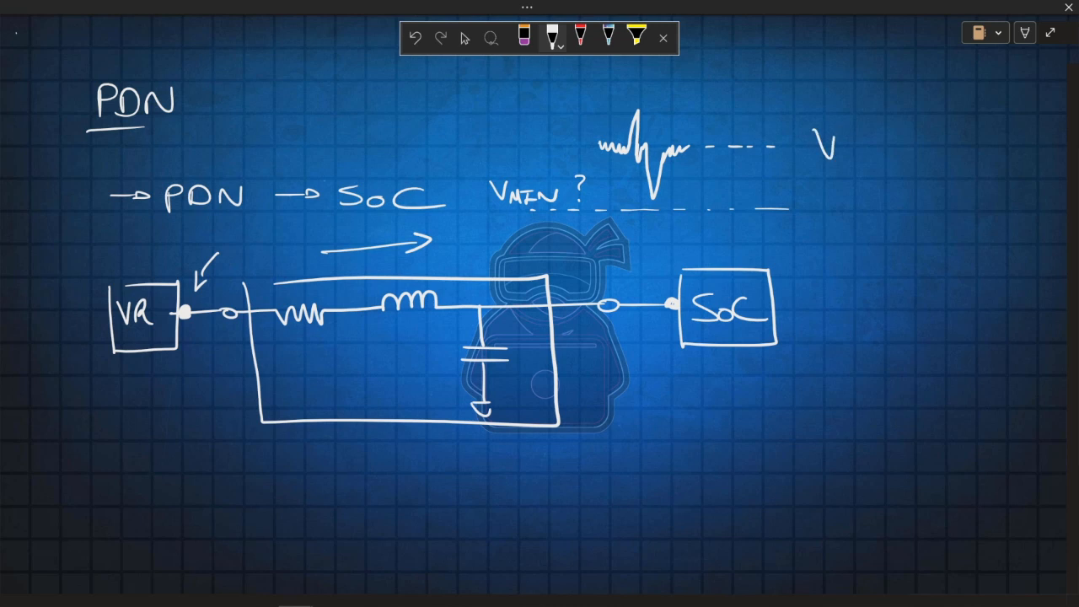
type("TARGET")
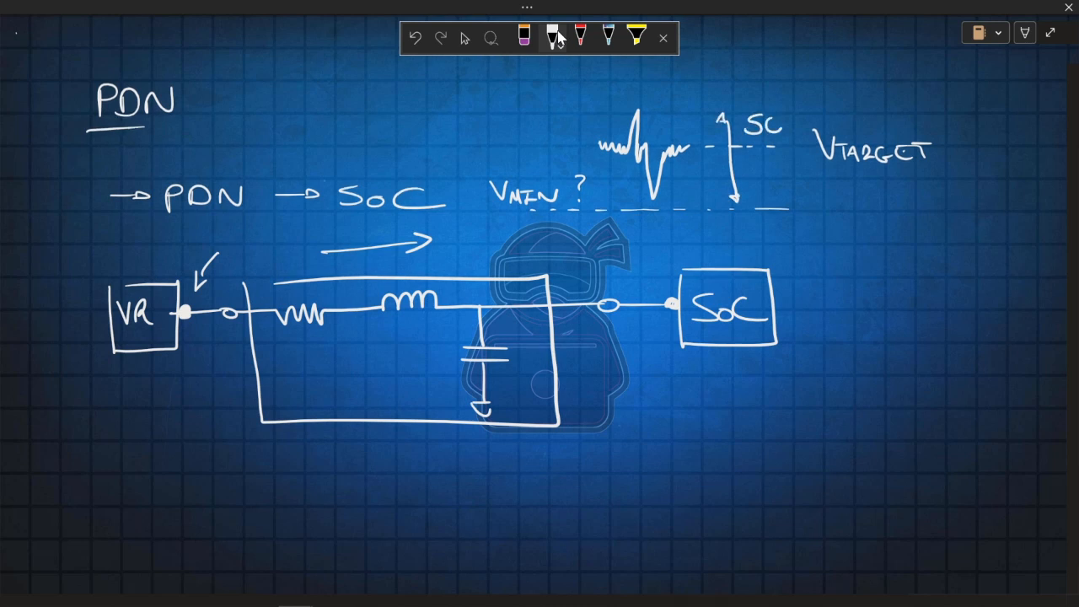
type("50mV")
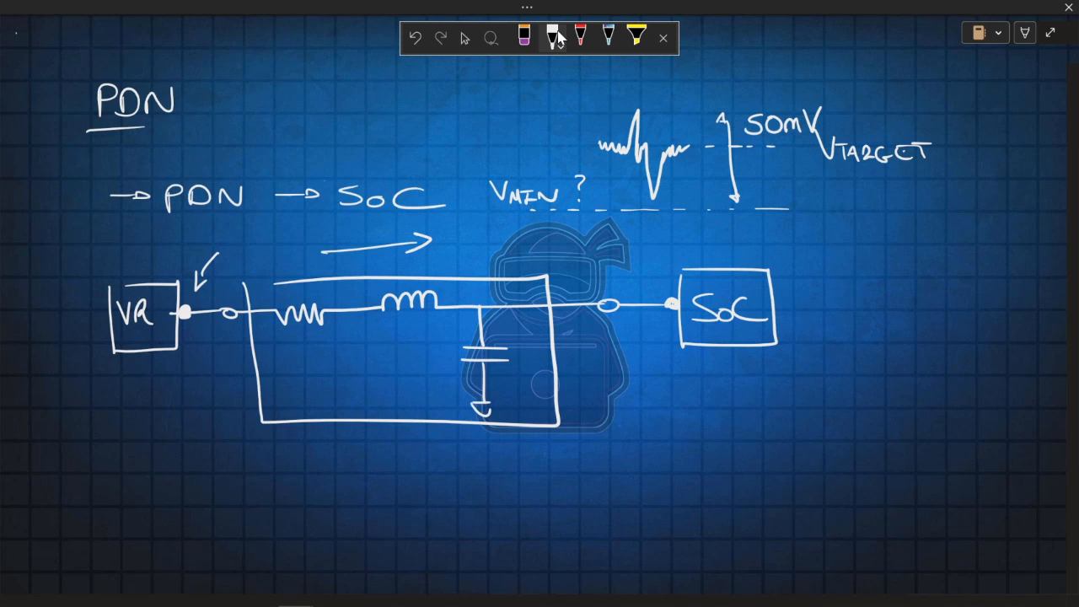
left_click_drag(725, 371, 726, 430)
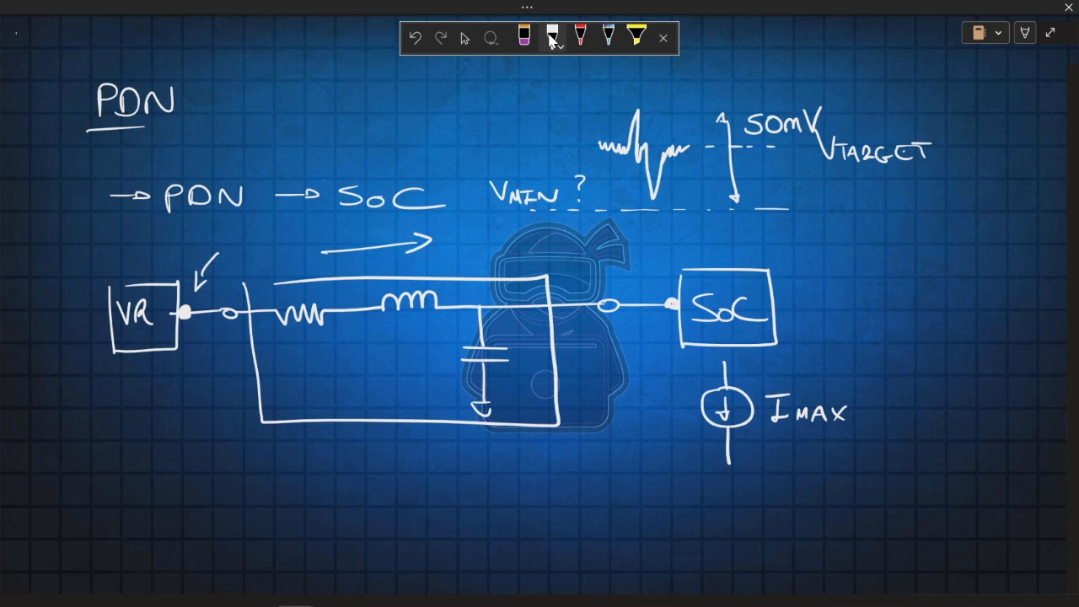
Write = 1A after IMAX, then draw marks below the circuit for ΔV and component arrows.
type("=")
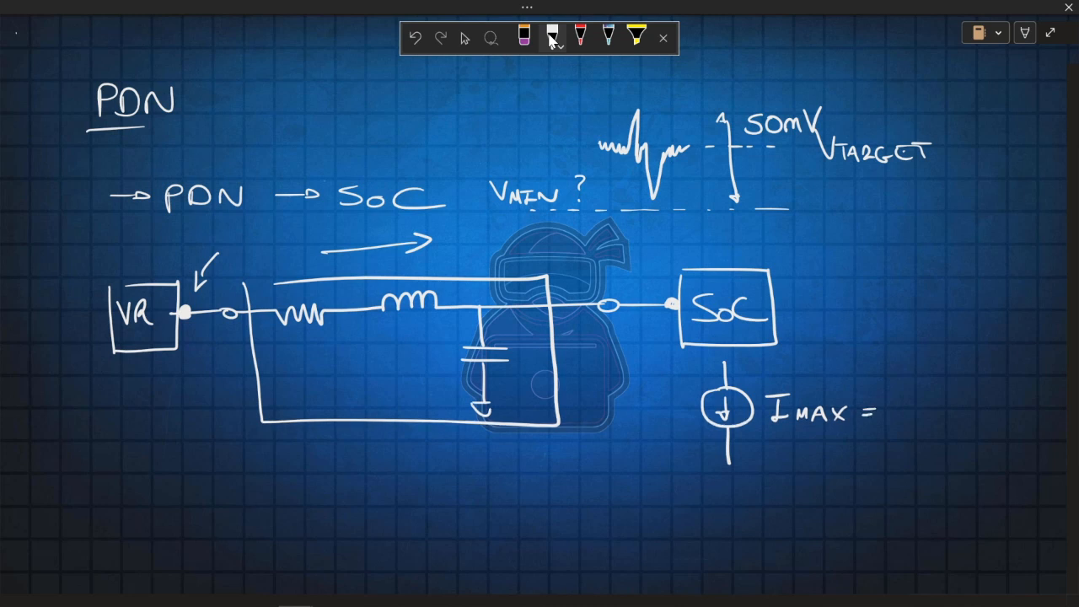
type("1A")
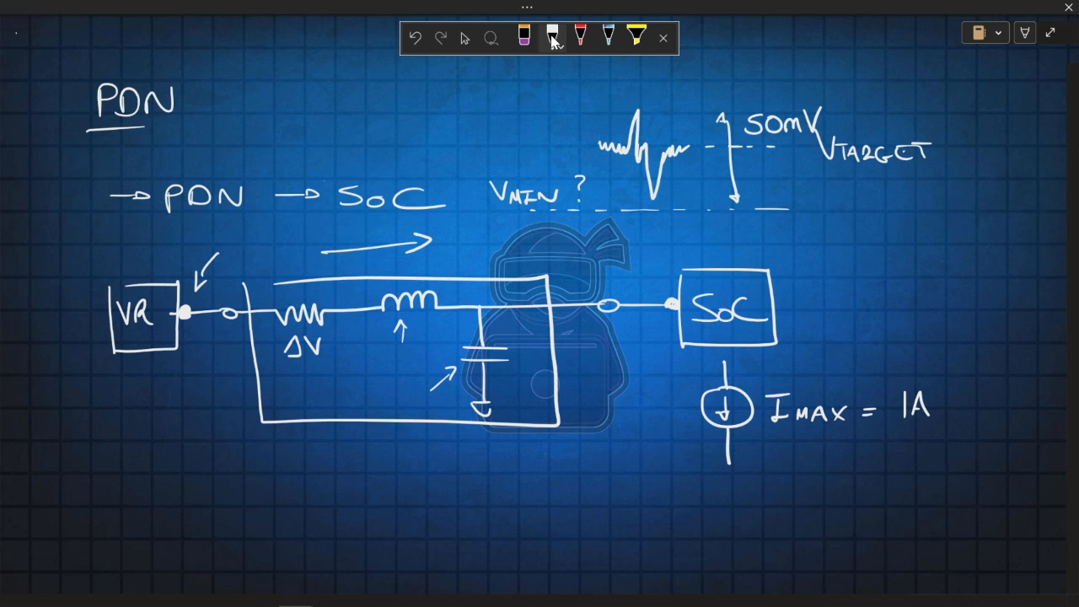
left_click_drag(371, 463, 392, 459)
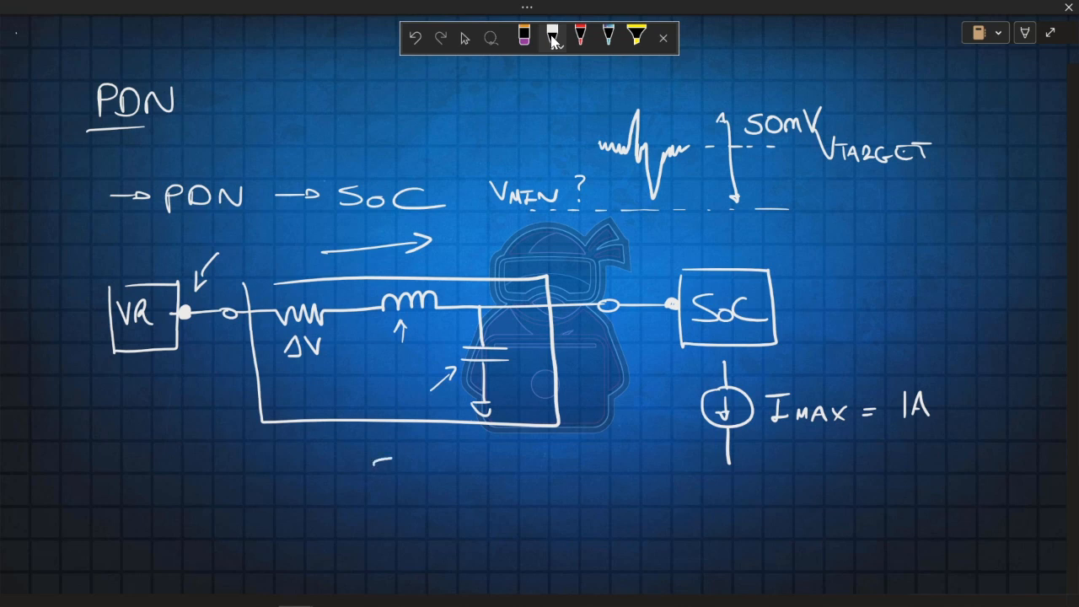